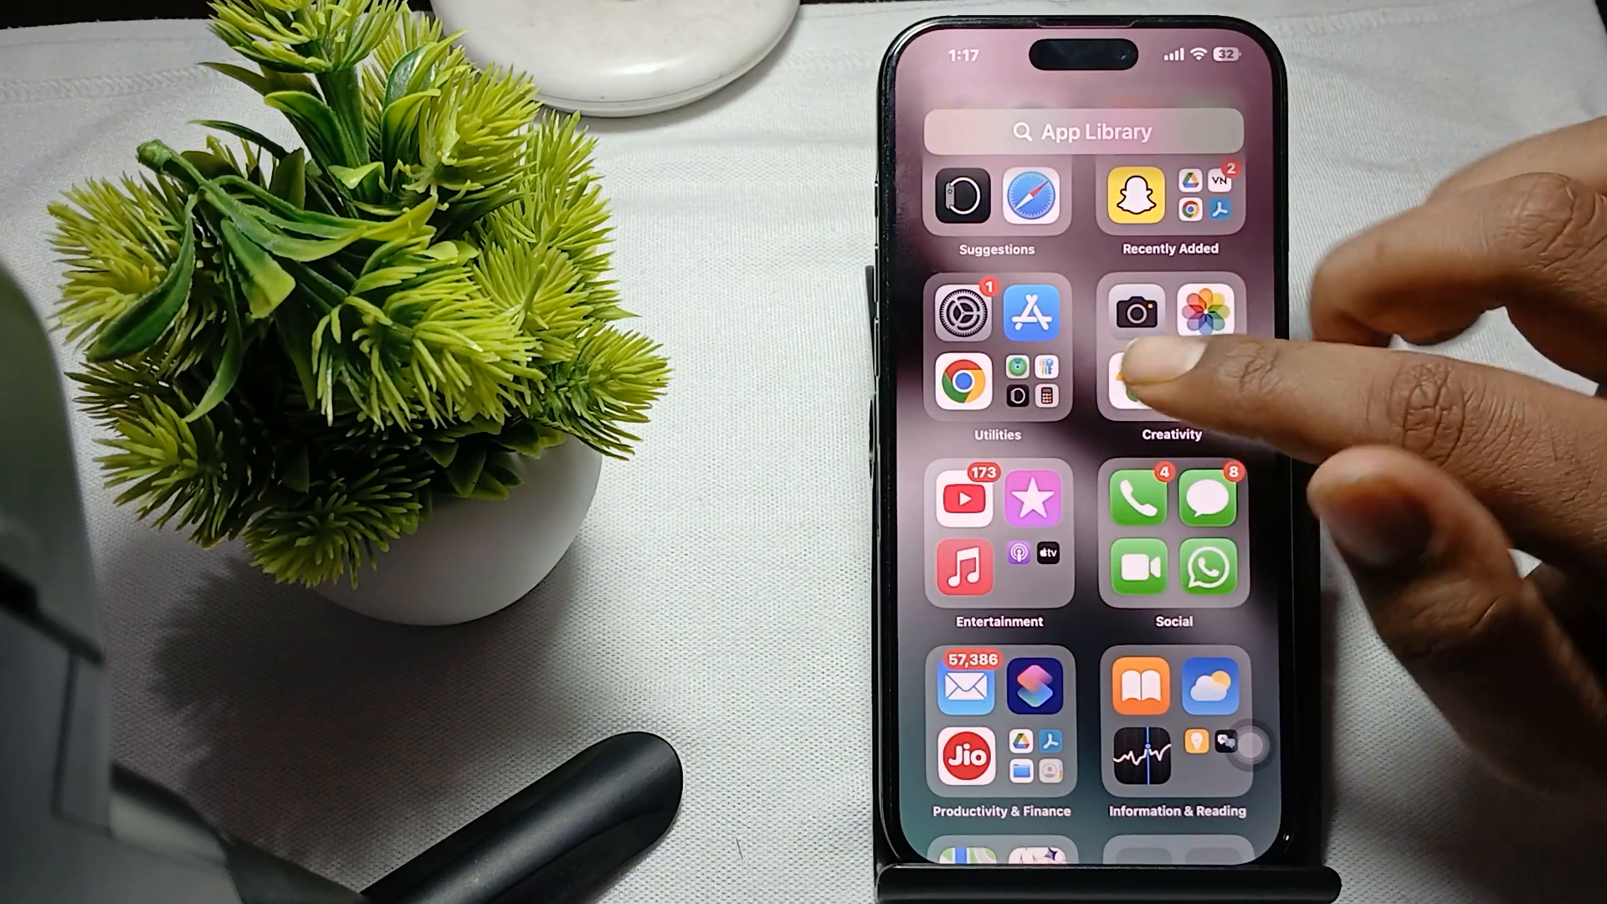
- Launch the Settings app from the App Library's Utilities folder
{"action": "left_click", "coordinate": [1137, 315]}
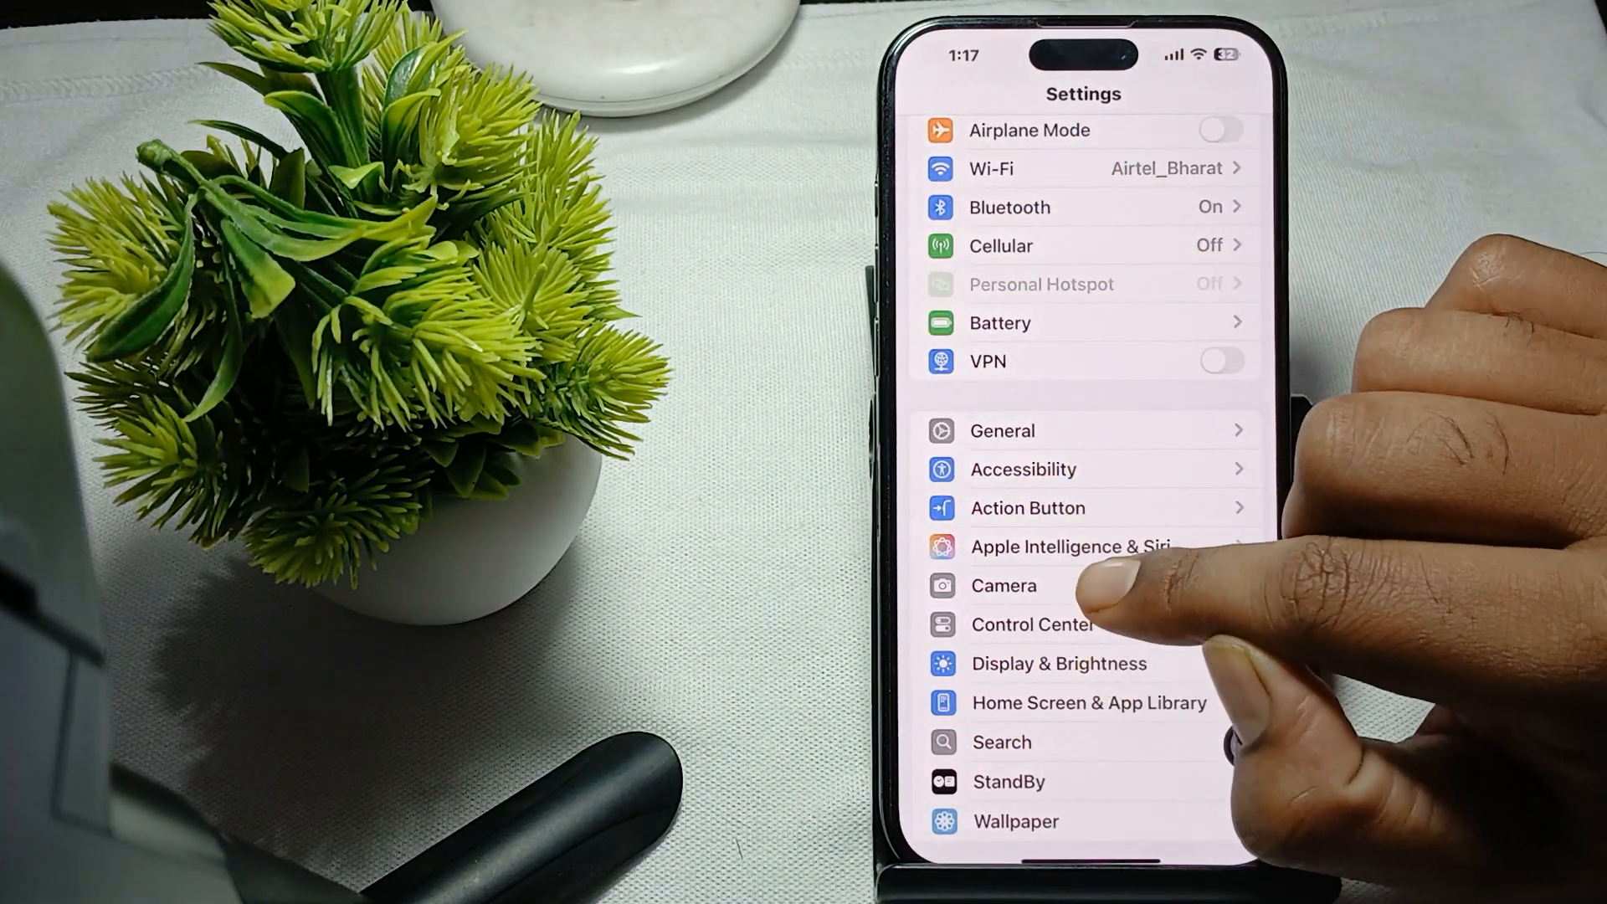
- Go to Camera > Preserve Settings and scroll down to the Live Photo option
{"action": "left_click", "coordinate": [1003, 585]}
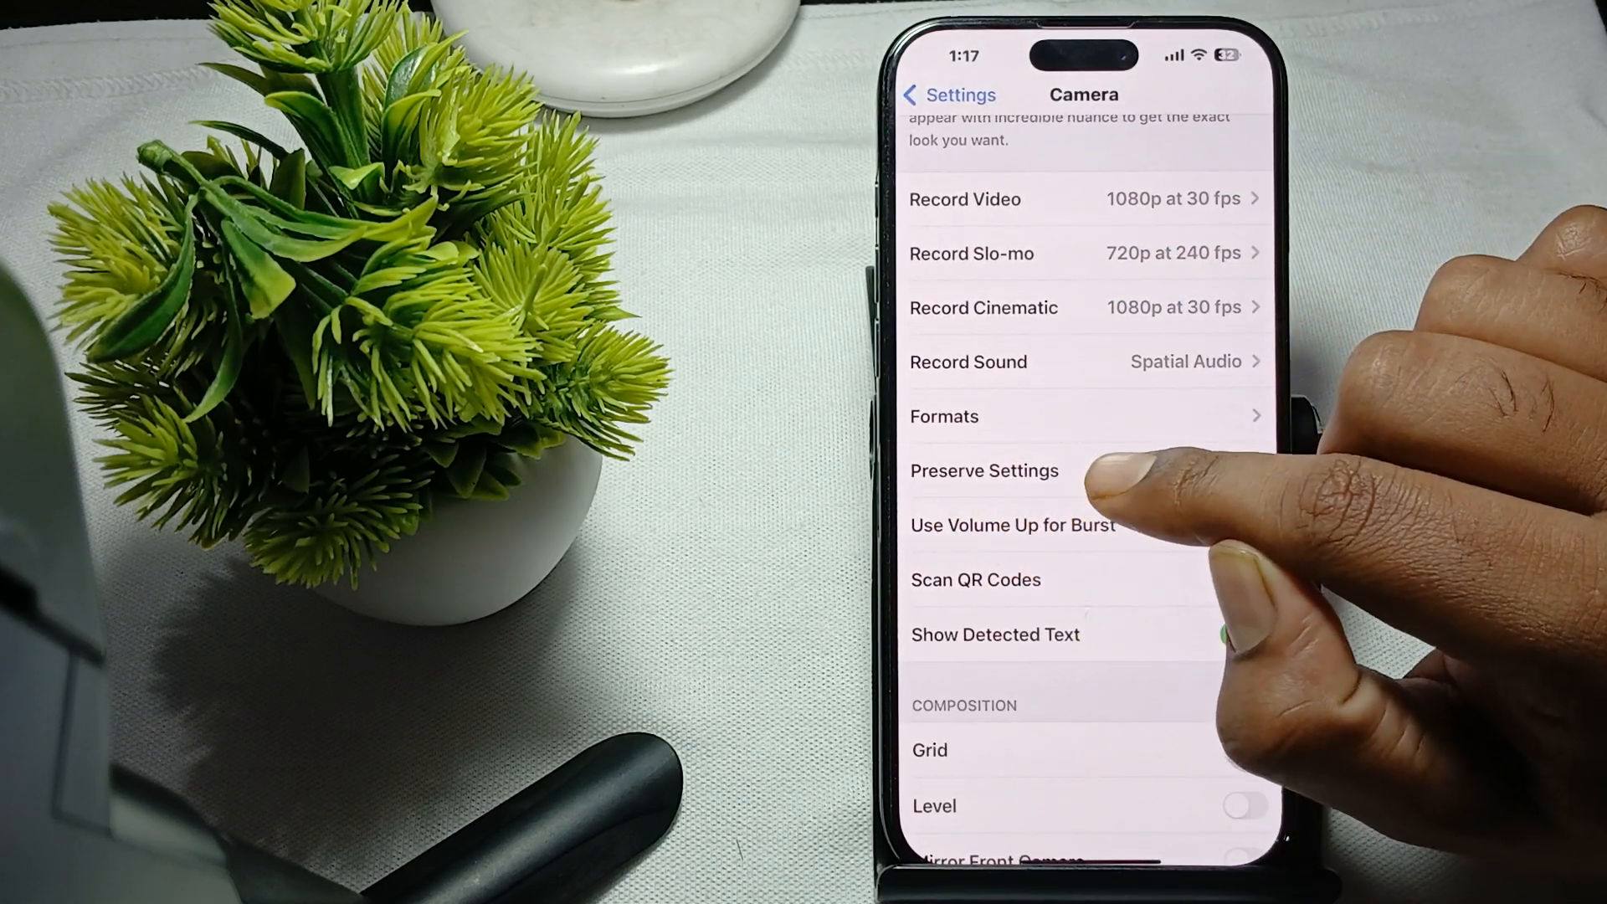
{"action": "left_click", "coordinate": [984, 470]}
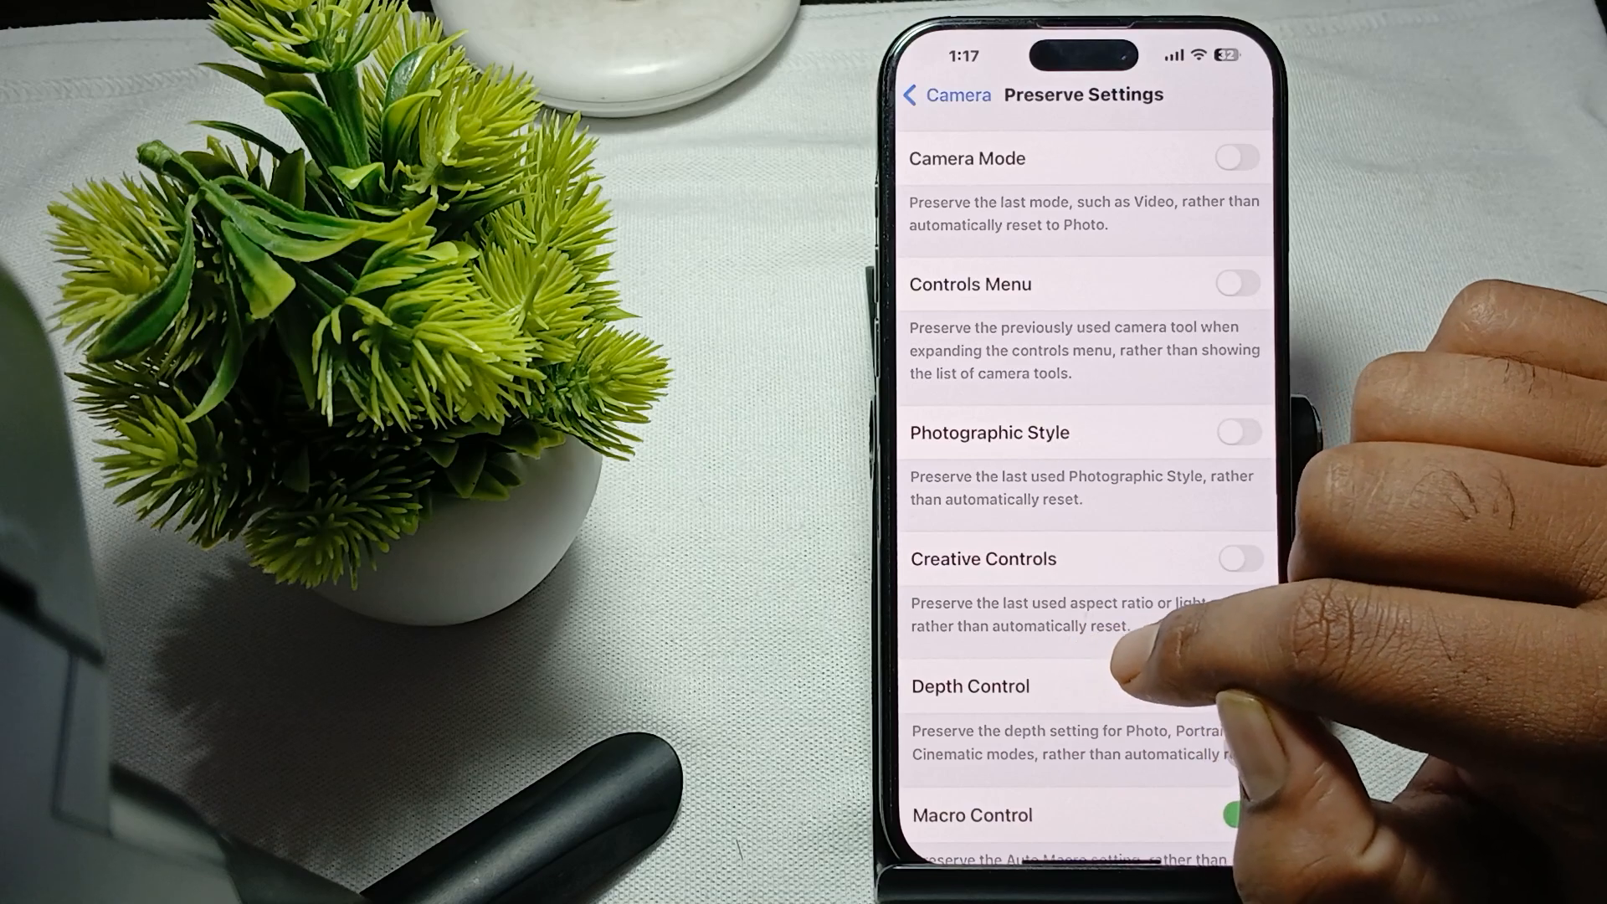
{"action": "scroll", "scroll_direction": "down", "scroll_amount": 3}
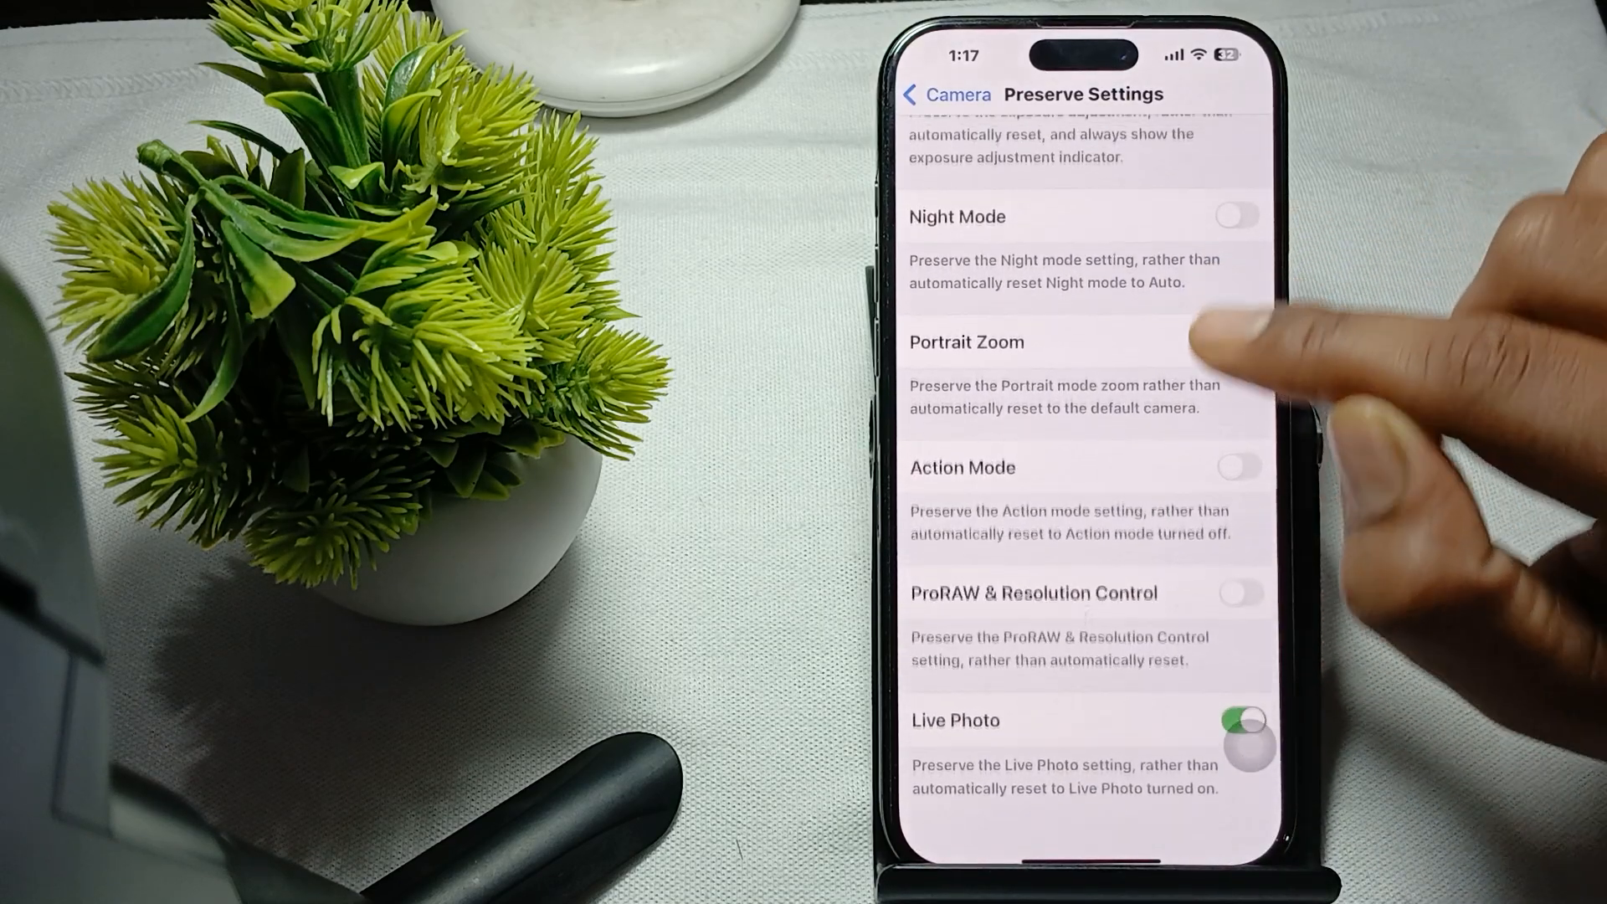
- Turn on Portrait Zoom preservation, then return to the App Library via AssistiveTouch Home
{"action": "left_click", "coordinate": [1237, 342]}
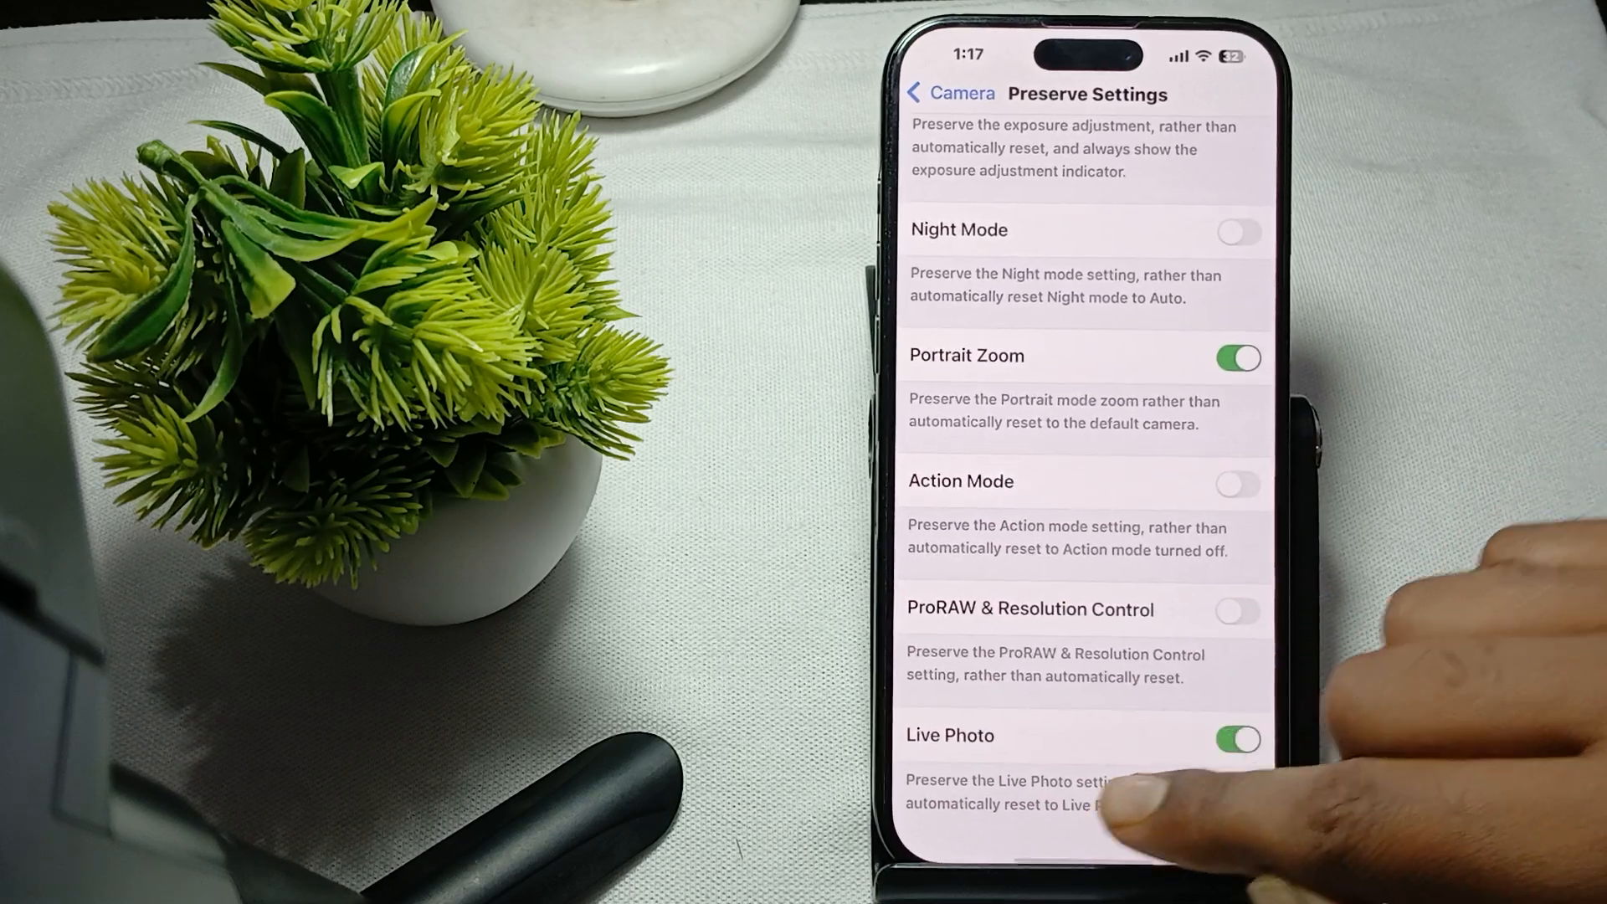
{"action": "left_click", "coordinate": [1236, 739]}
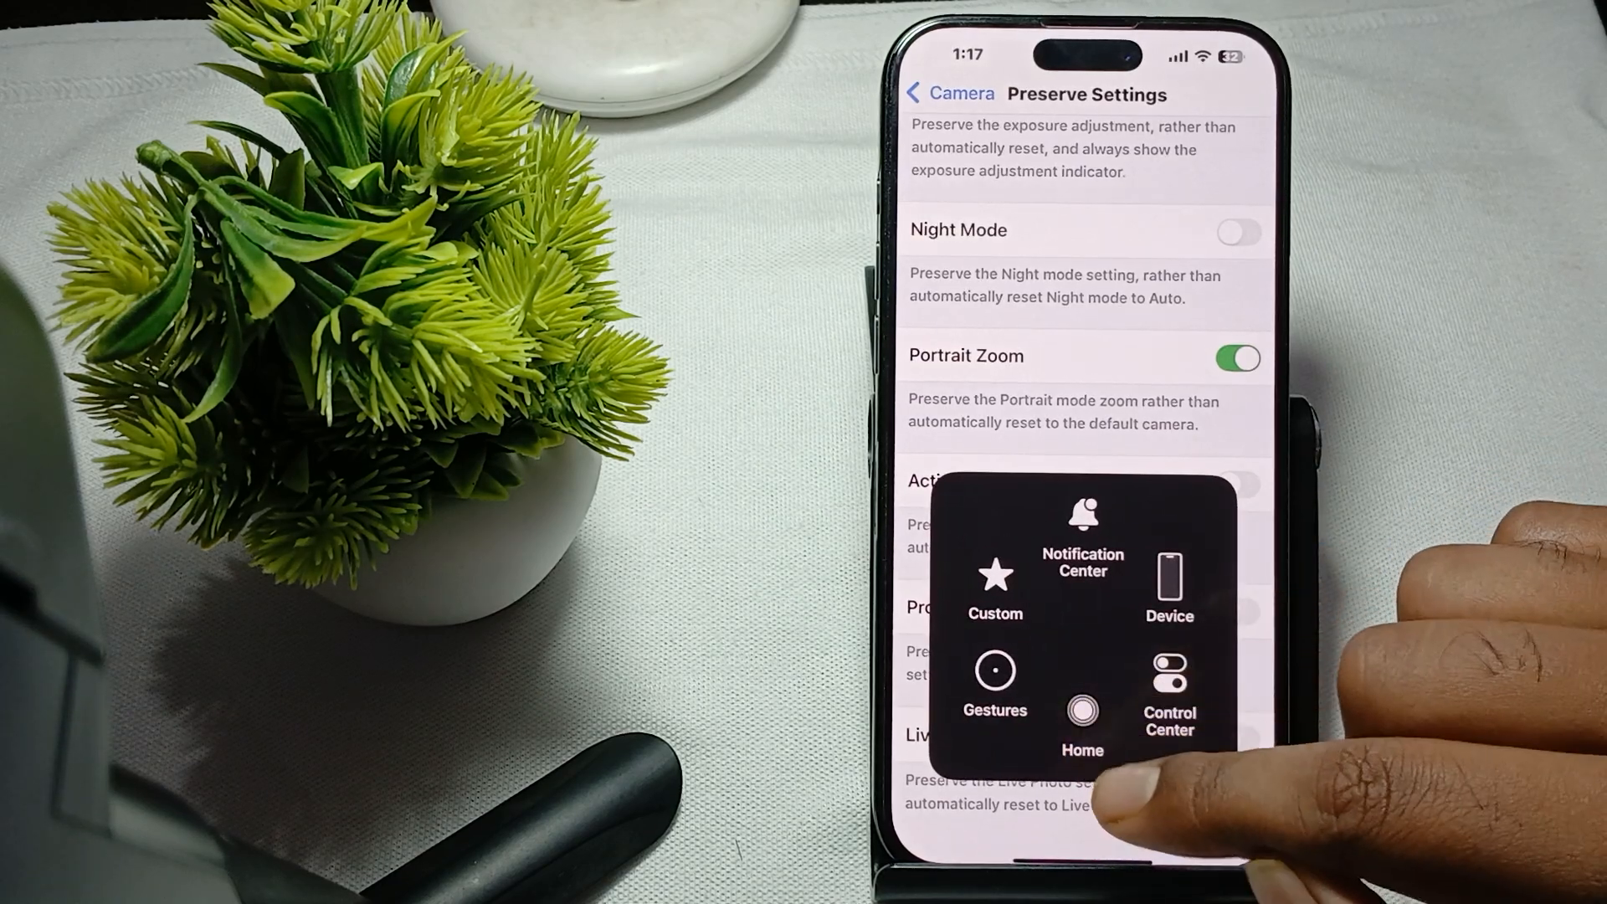
{"action": "left_click", "coordinate": [1081, 712]}
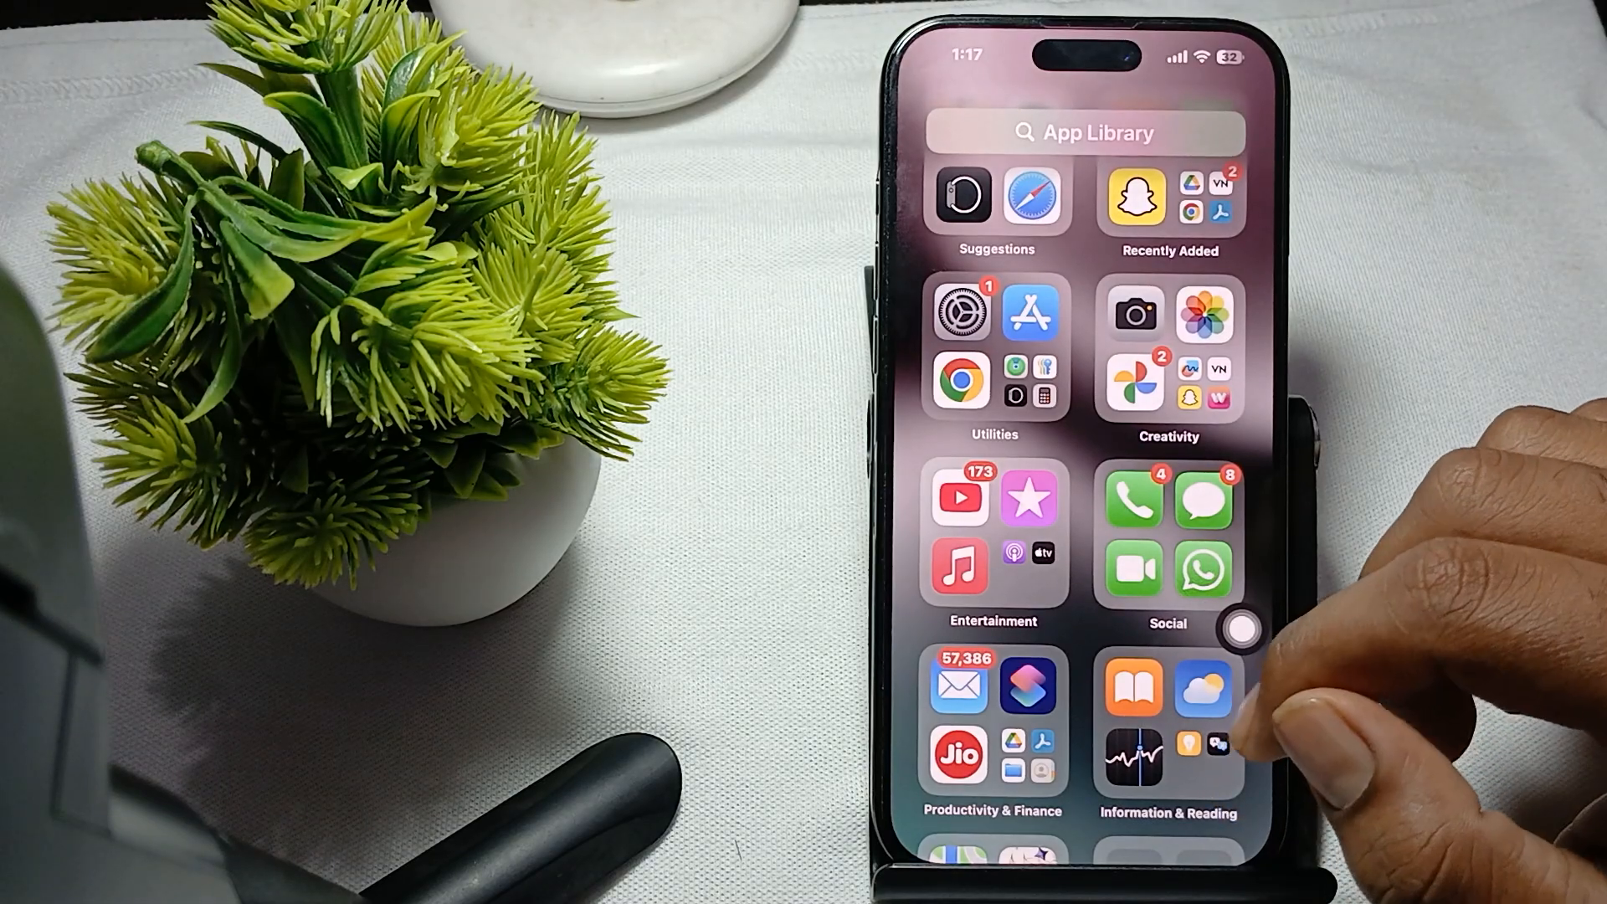